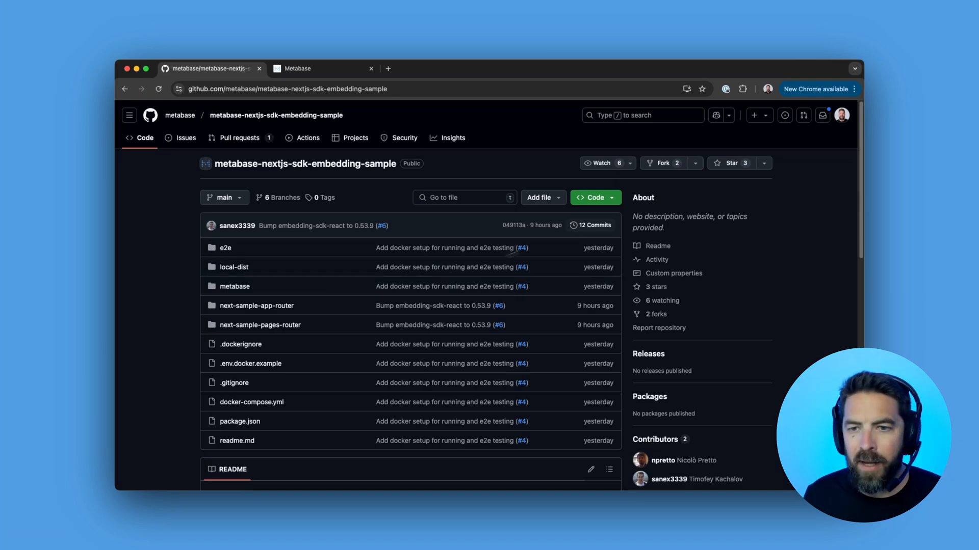
- Copy the HTTPS clone address of the metabase-nextjs-sdk-embedding-sample repository
click(594, 197)
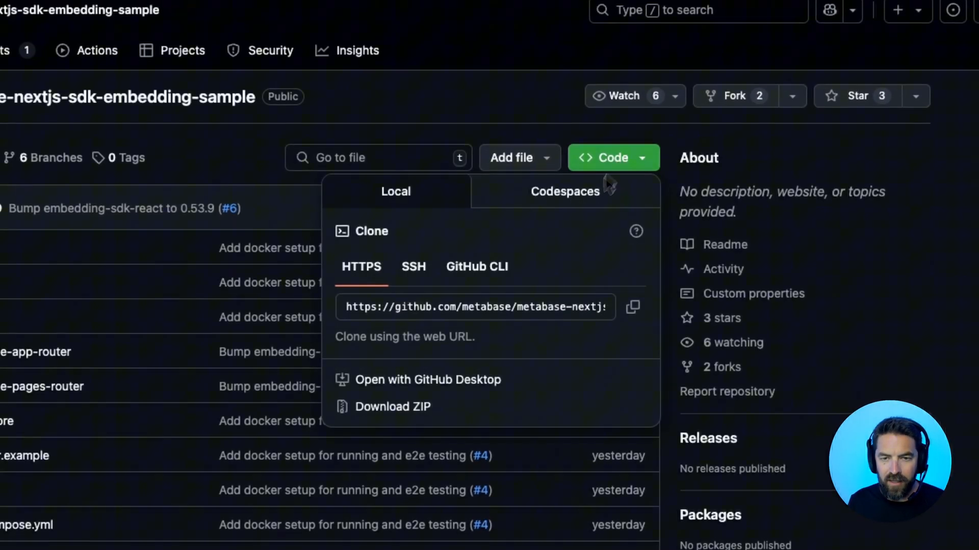
click(632, 306)
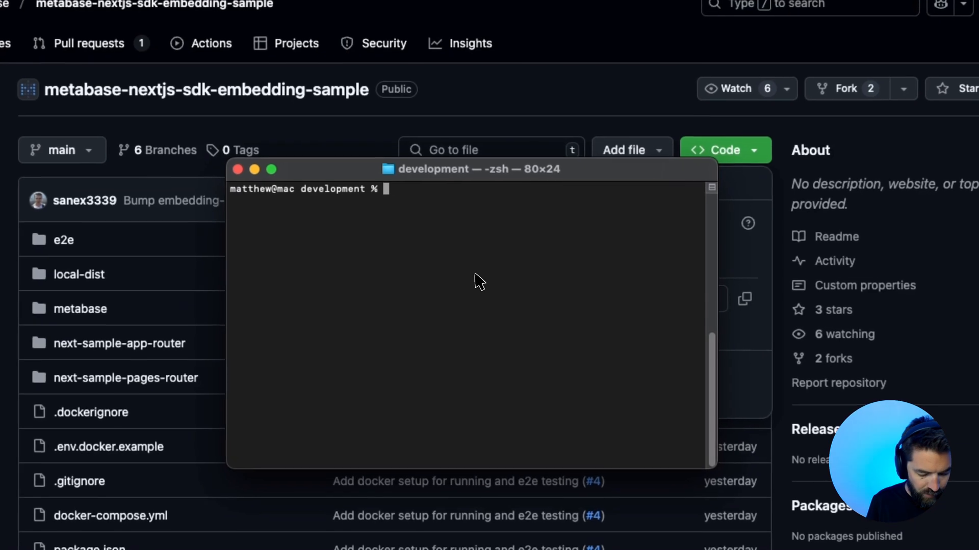
- Run git clone with the copied URL to clone the sample repository into the development folder
text(git clone)
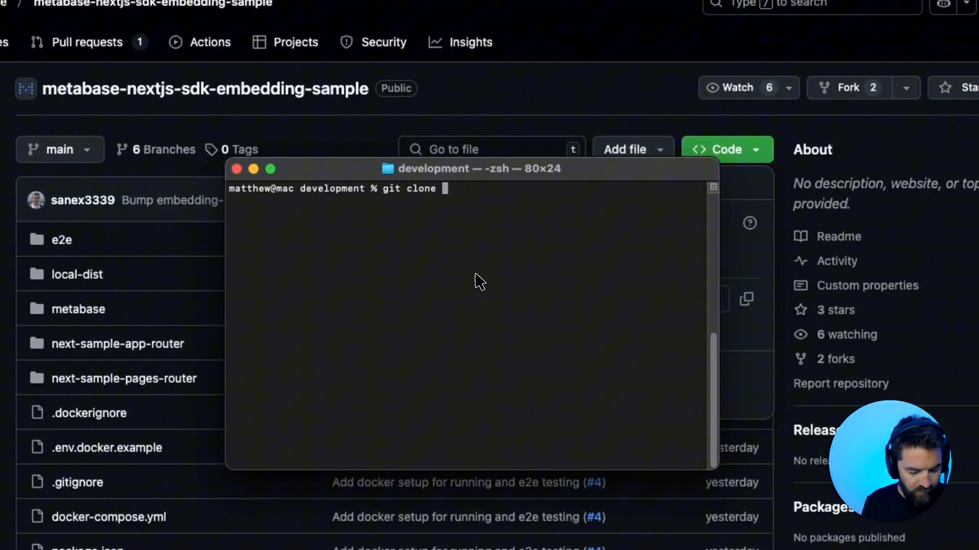
key(Return)
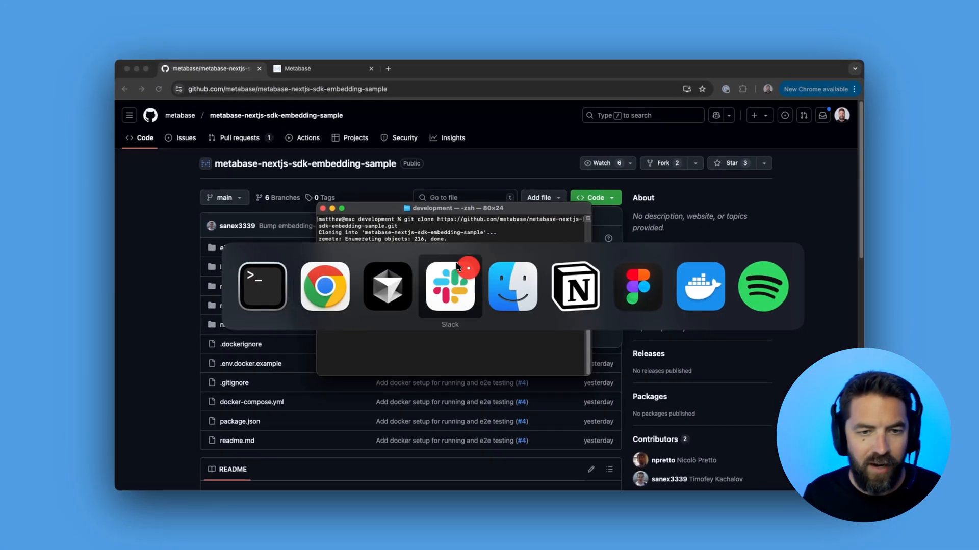
- Switch to Cursor, open the cloned sample project and expand its folders in the explorer
click(387, 286)
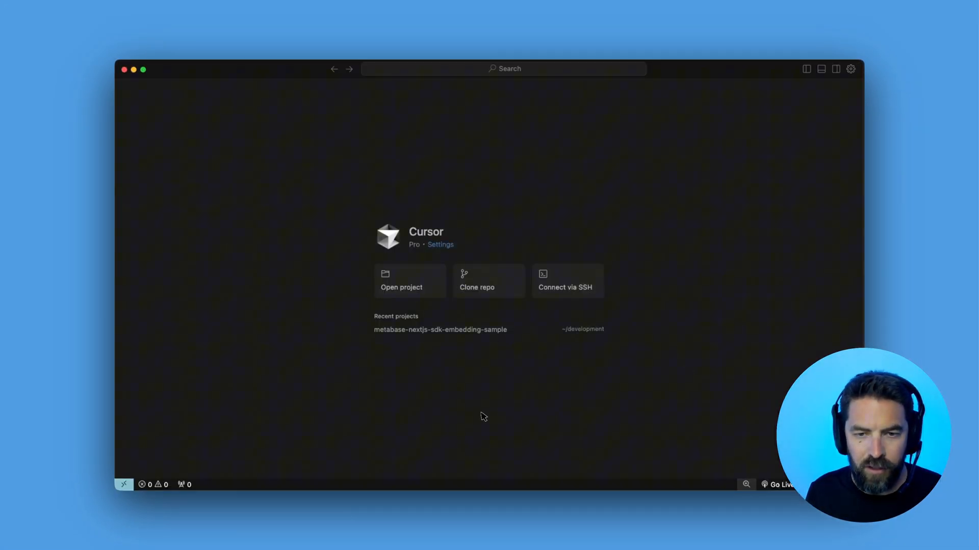
click(441, 330)
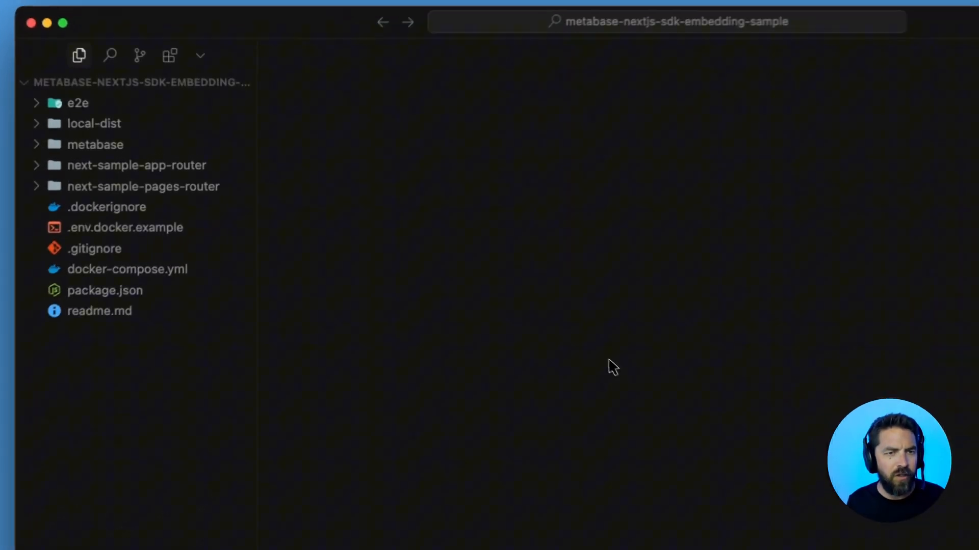
click(128, 166)
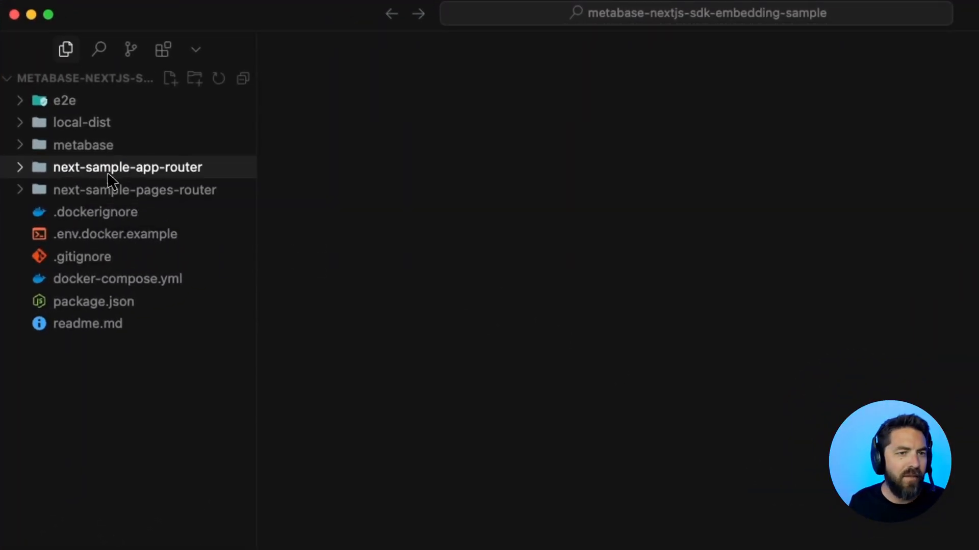
click(134, 189)
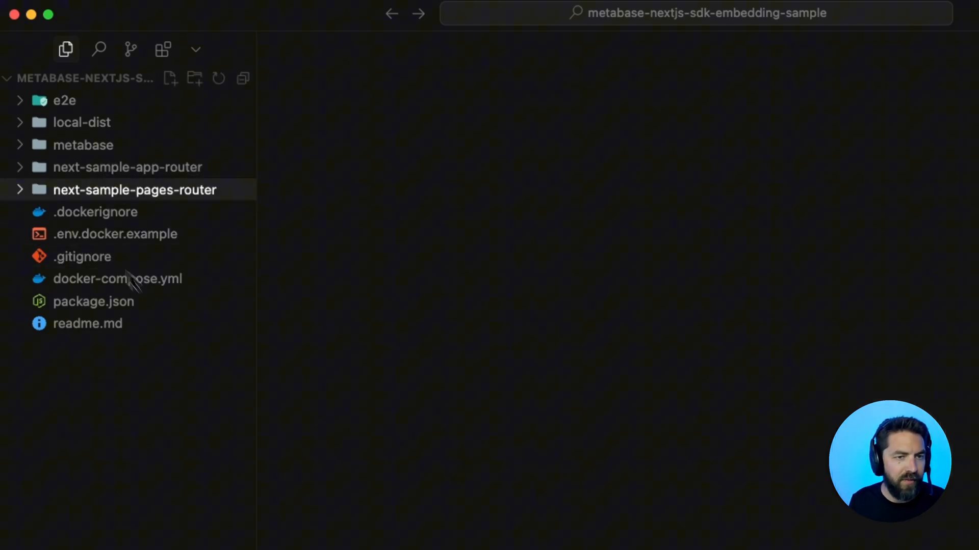
mouse_move(174, 200)
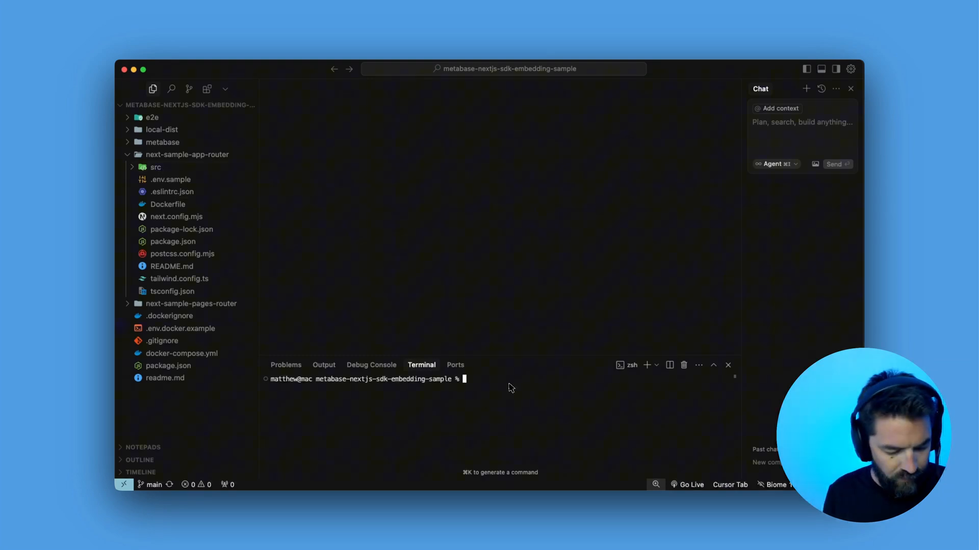
- In the integrated terminal, change into next-sample-app-router and run npm install
text(cd n)
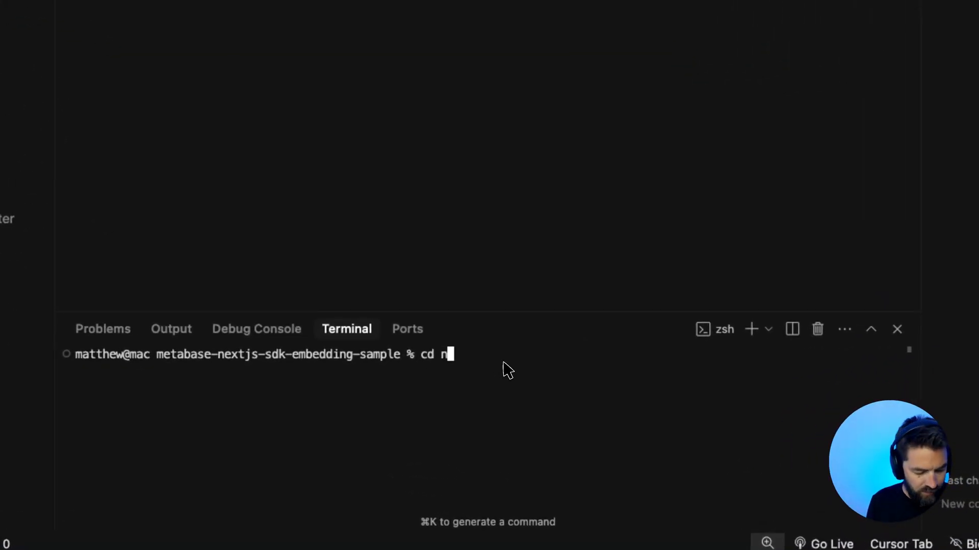
text(ext-sample-app-router/)
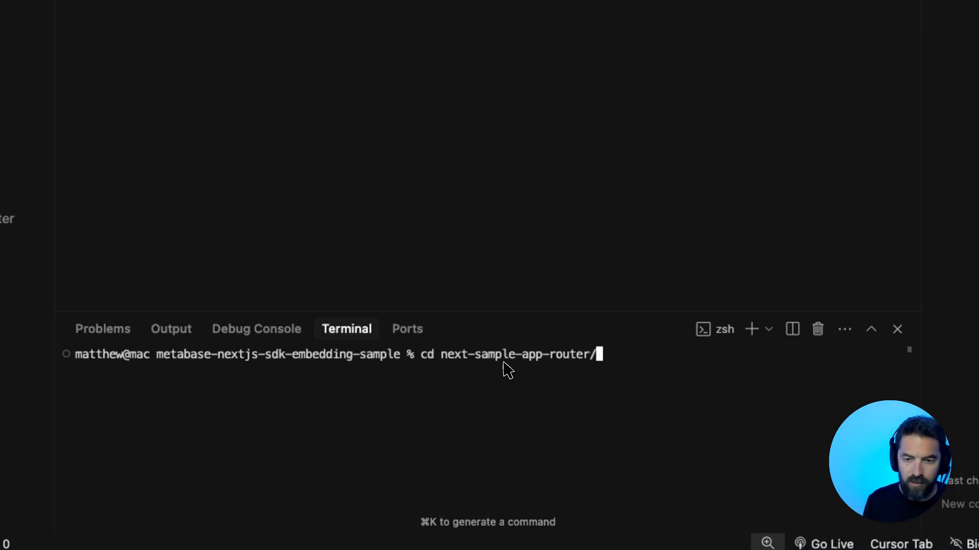
key(Return)
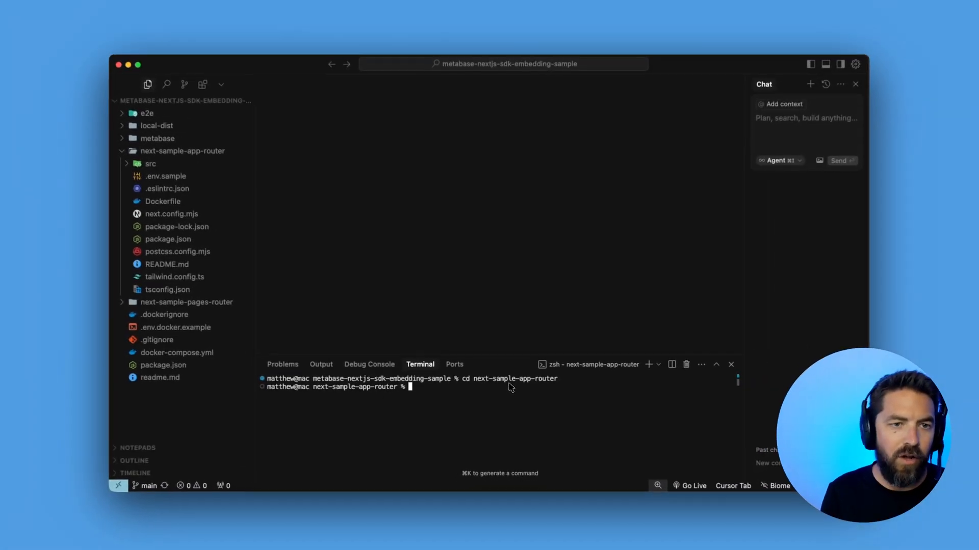
text(np)
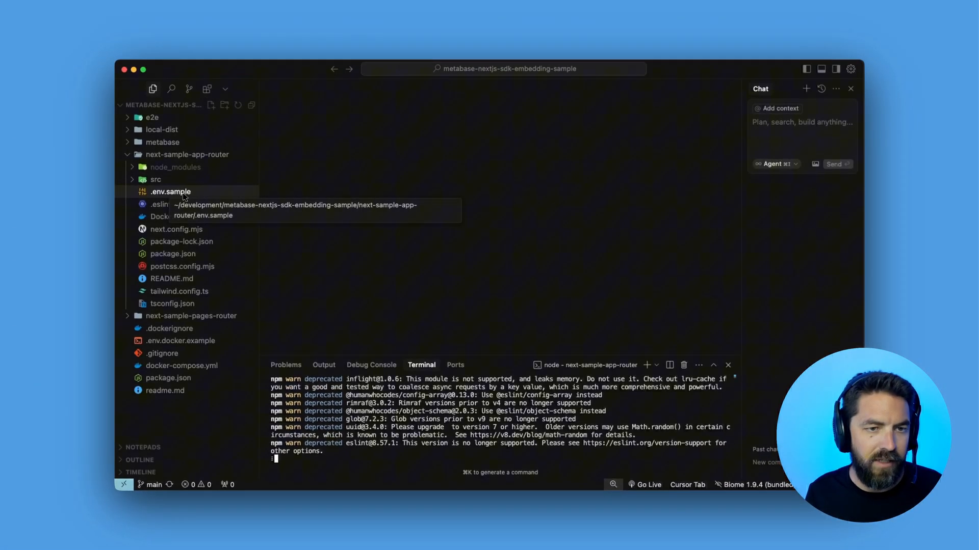
- Review .env.sample, copy it to .env with cp, and open the new .env file
click(170, 191)
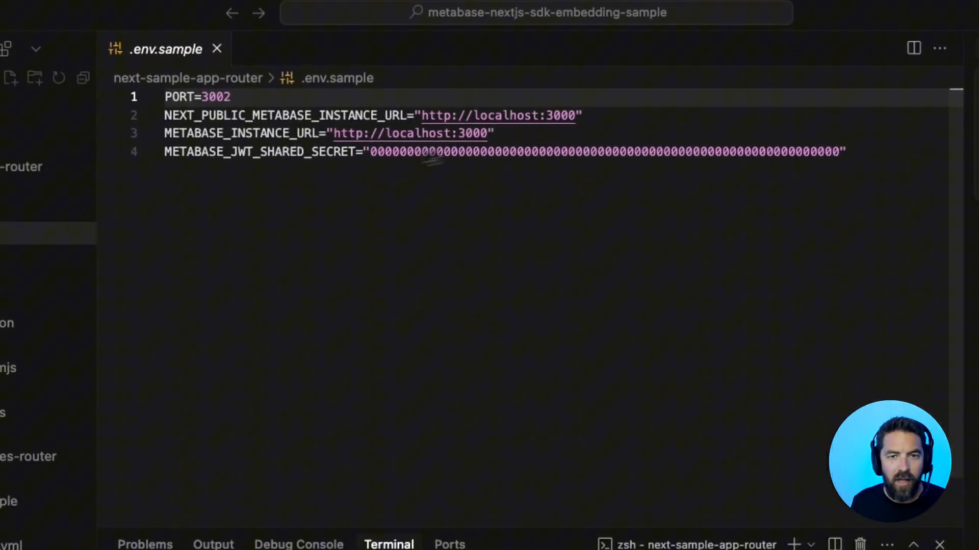
mouse_move(741, 189)
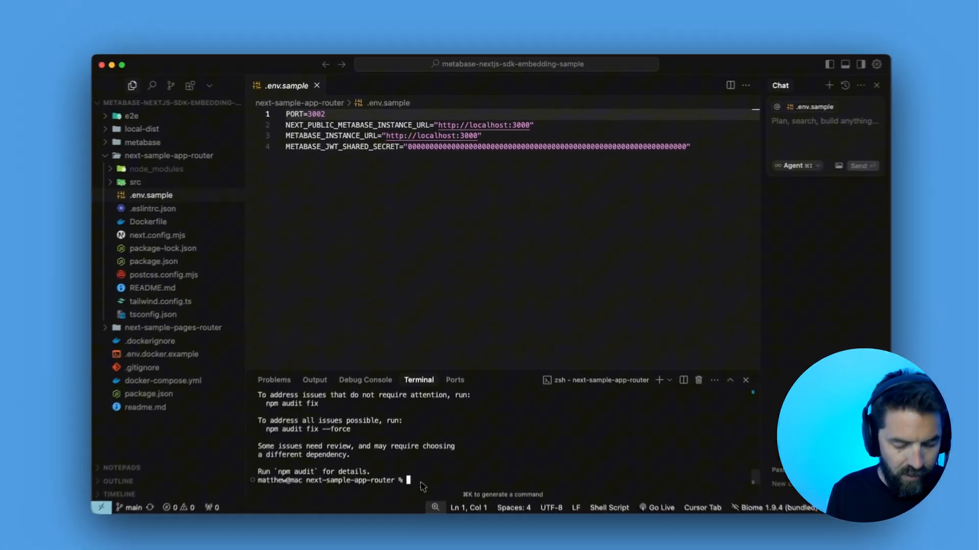
text(cp)
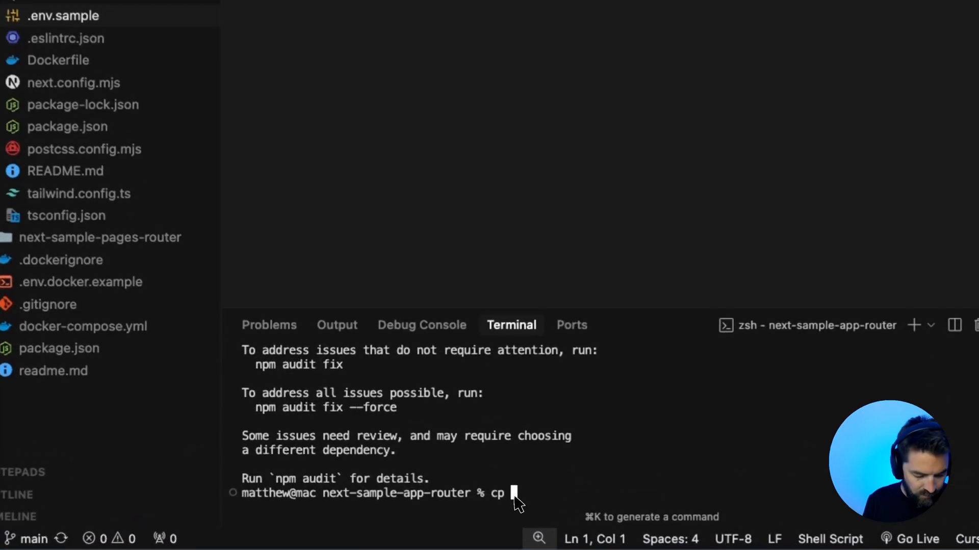
text(.env.)
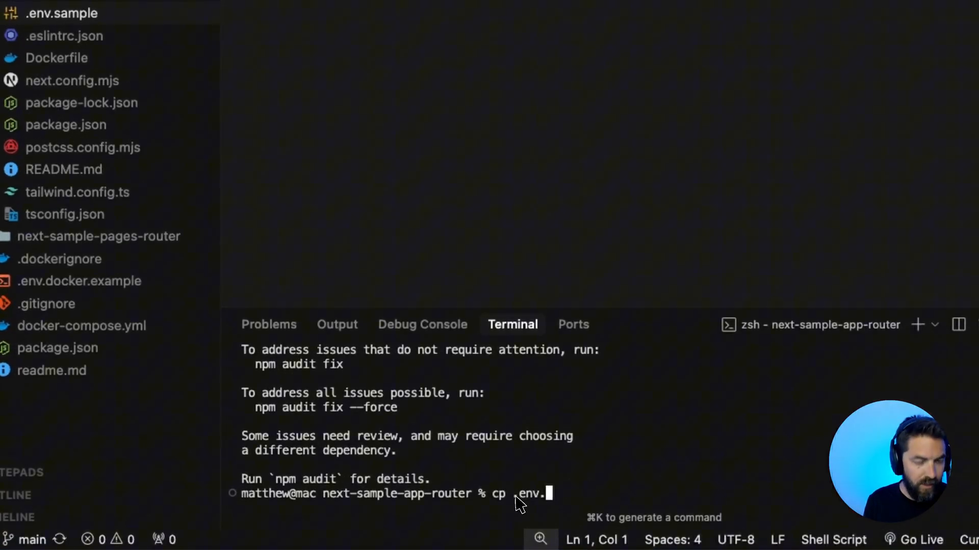
text(sample .env)
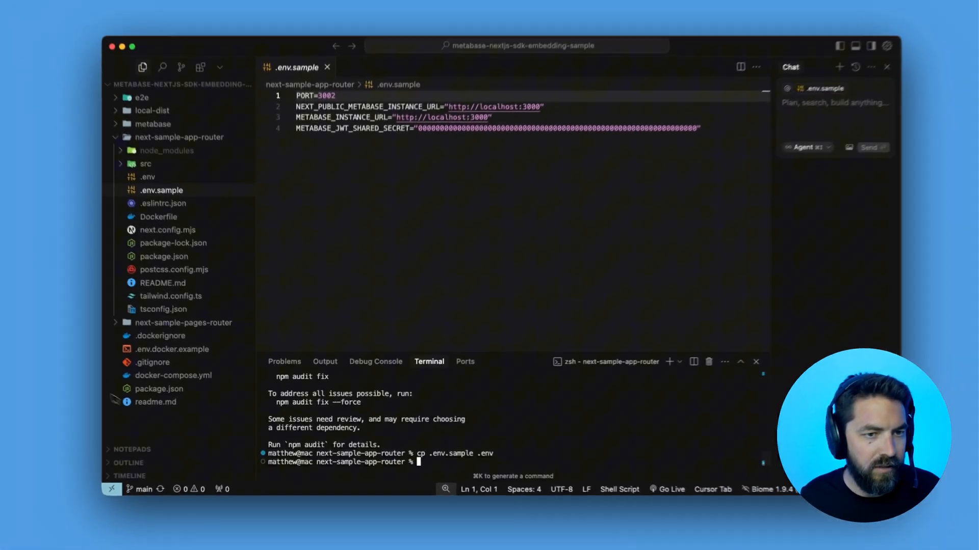
click(147, 176)
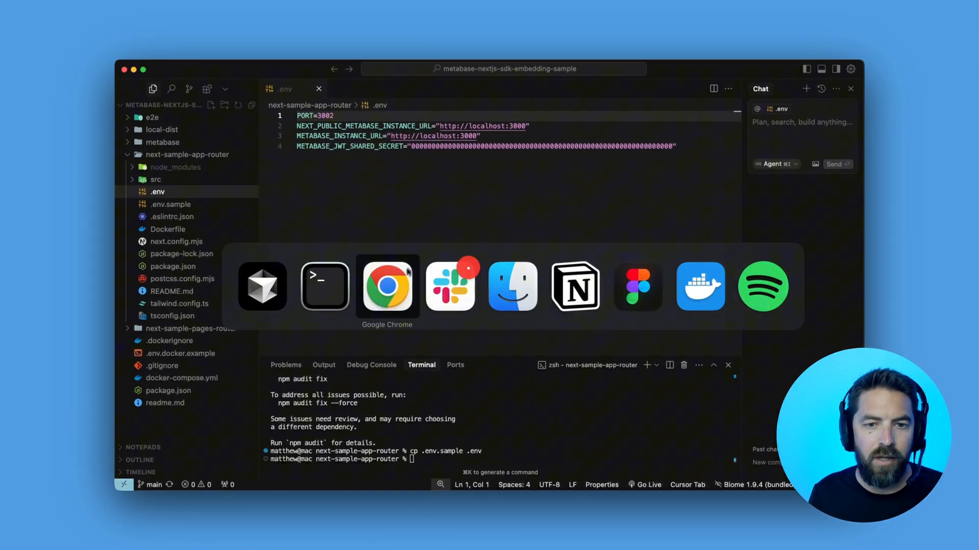
- In Chrome, select and copy the hosted Metabase instance URL from the address bar
click(387, 287)
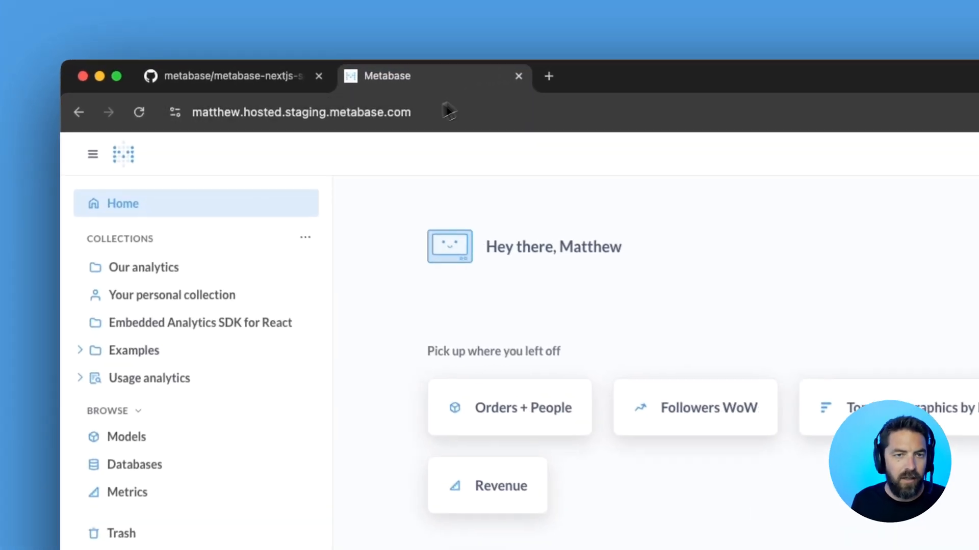
click(300, 112)
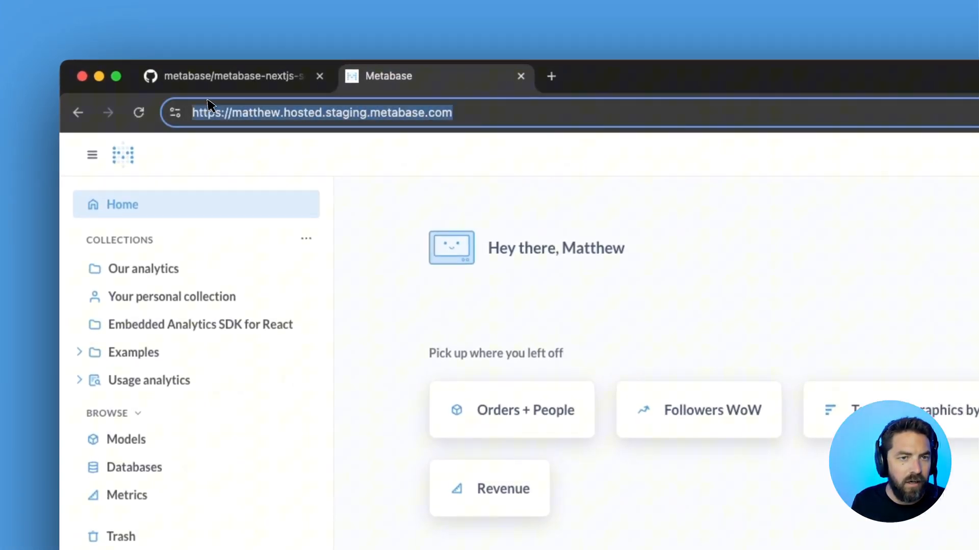
right_click(312, 112)
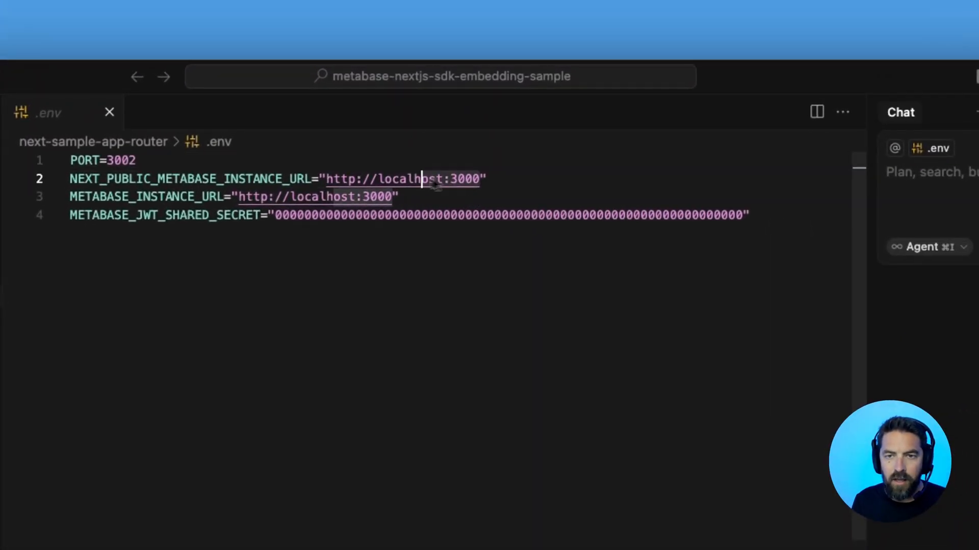
key(Backspace)
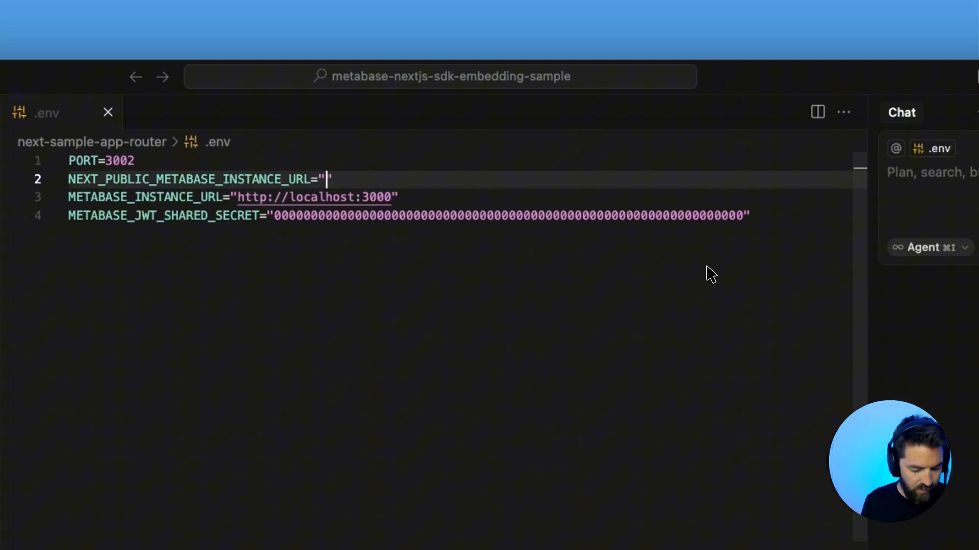
text(https://matthew.hosted.staging.metabase.com)
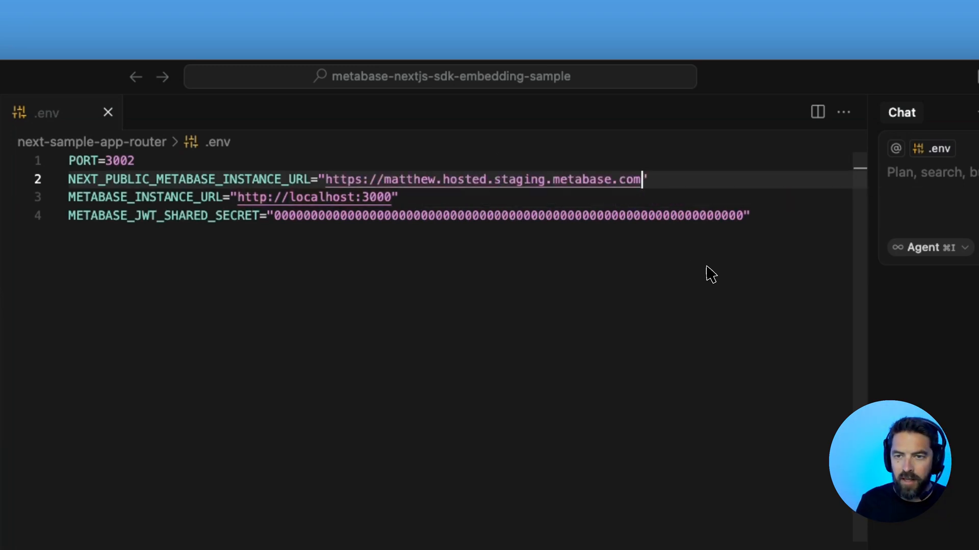
text(https://matthew.hosted.staging.metabase.com)
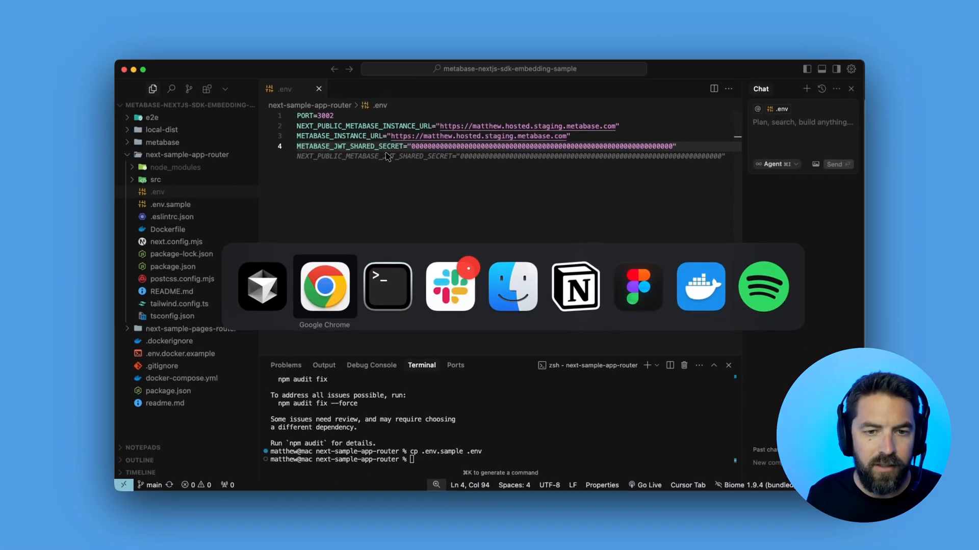
- In Metabase admin, navigate through Embedding to the Authentication settings
click(324, 286)
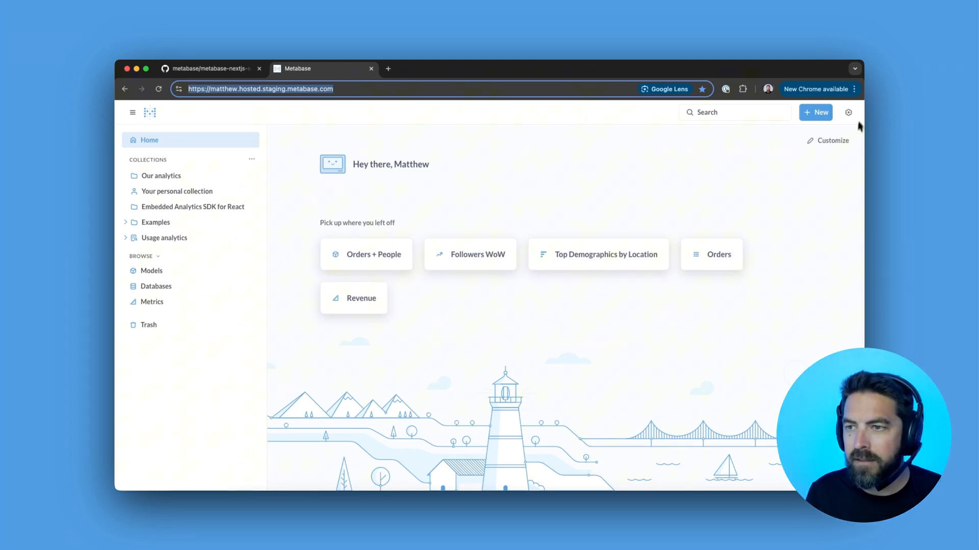
click(848, 112)
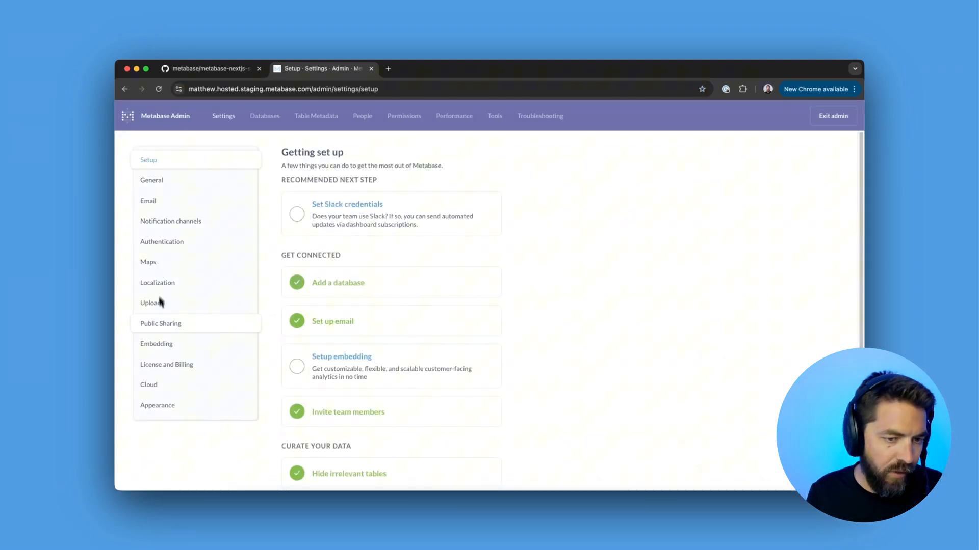
click(156, 344)
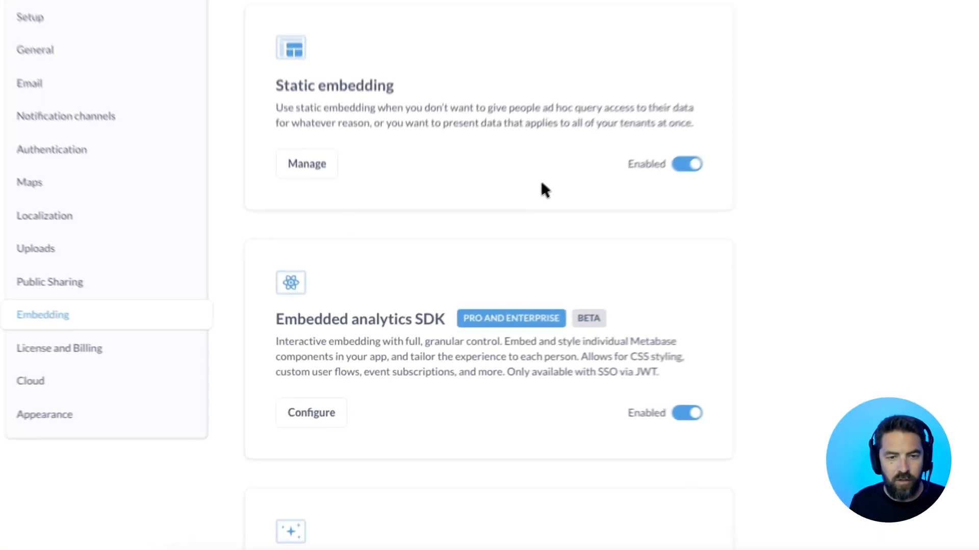
scroll(down, 3)
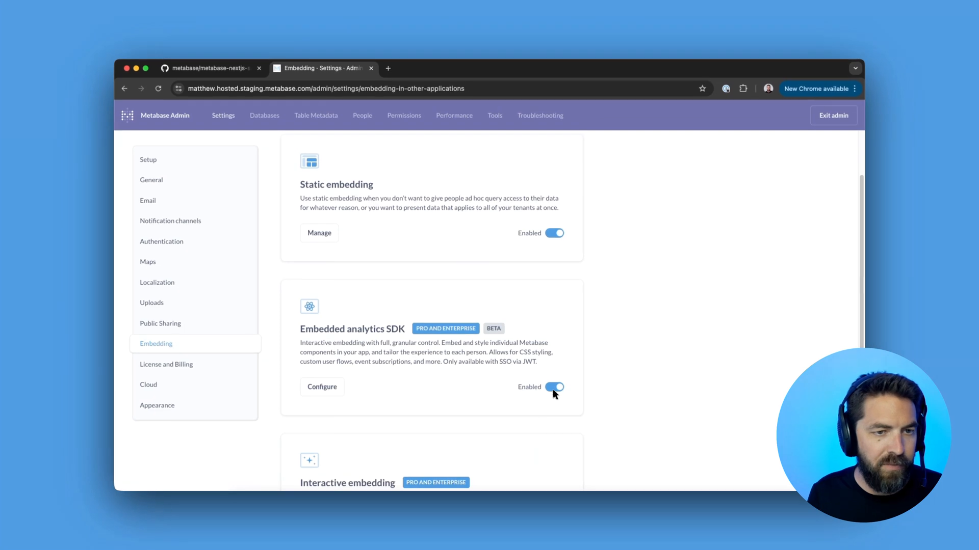
click(162, 242)
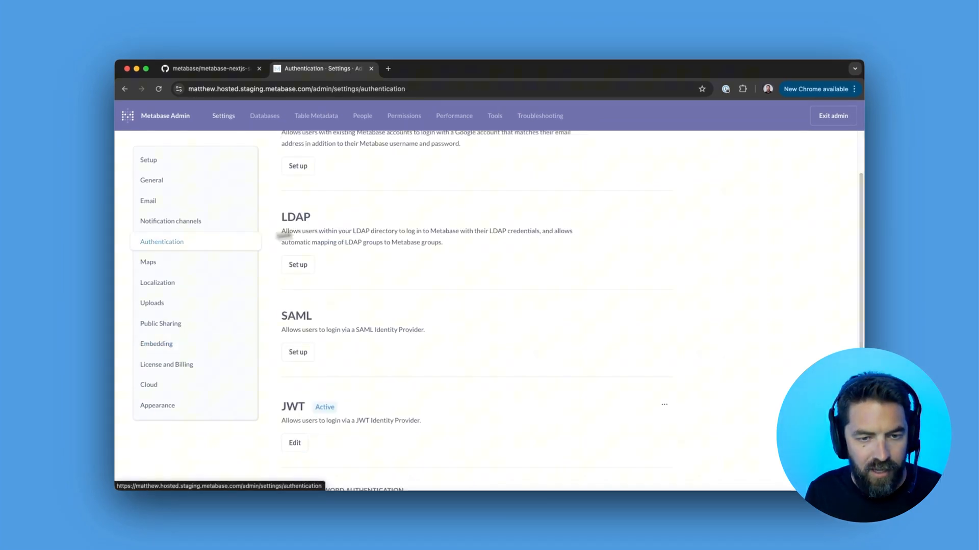
- In the JWT configuration, regenerate the signing key and select it for copying
scroll(down, 3)
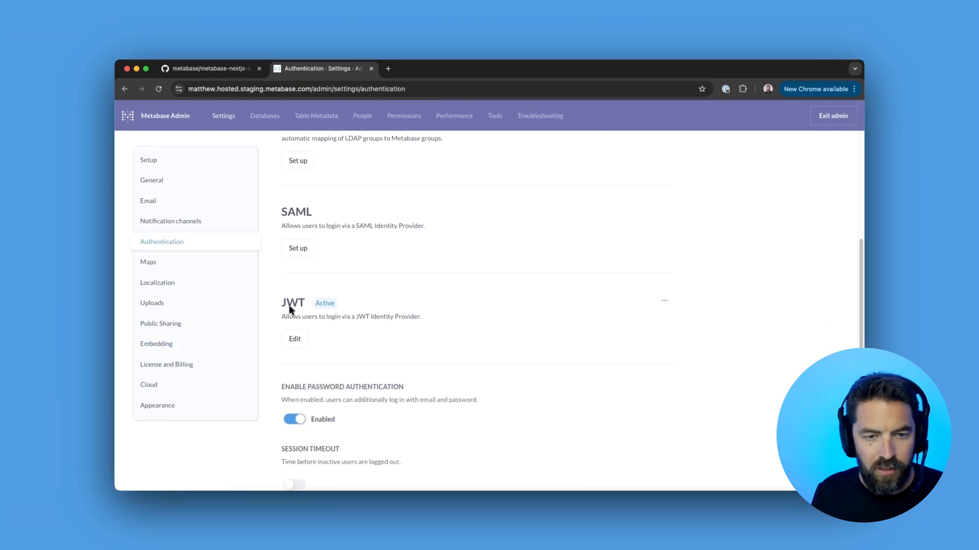
click(294, 339)
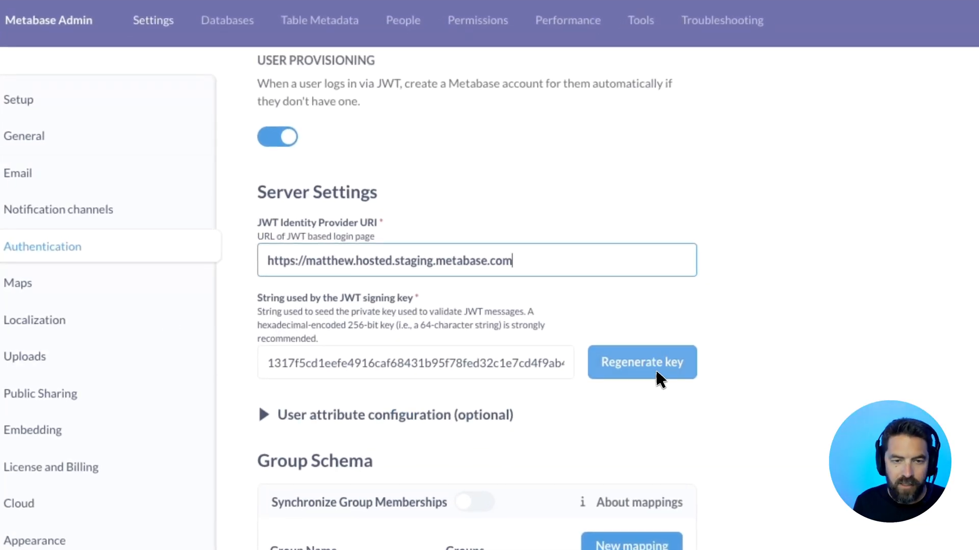
click(415, 363)
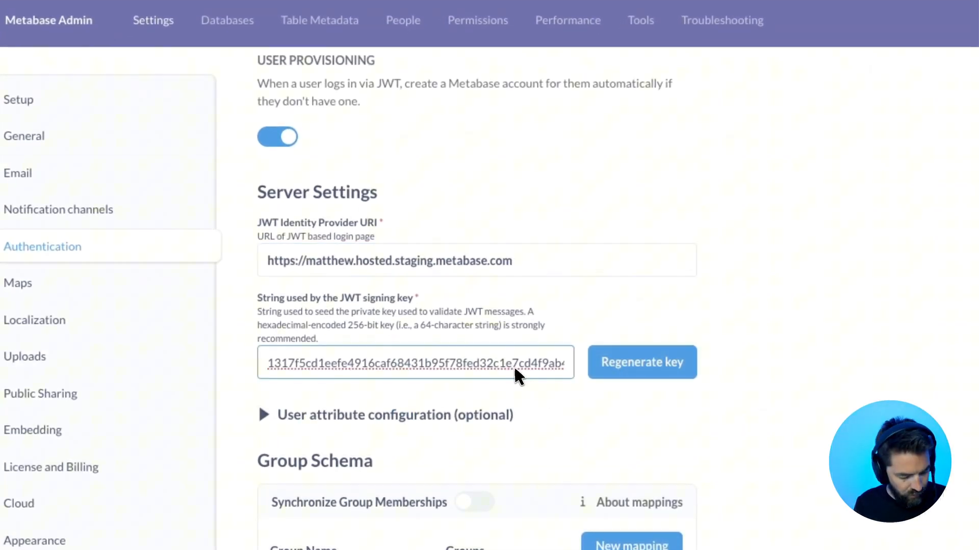
triple_click(414, 363)
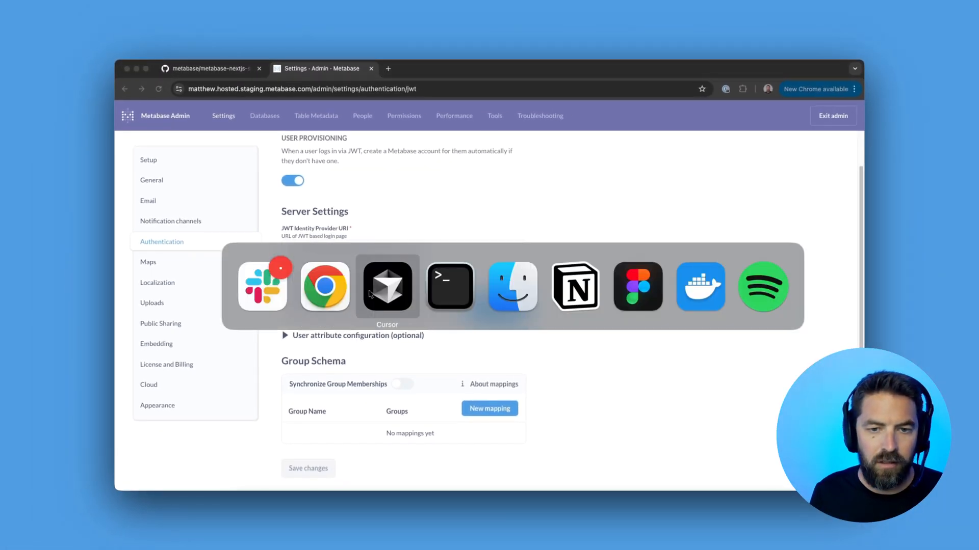
- Paste the signing key into METABASE_JWT_SHARED_SECRET in .env and start the server with npm run dev
click(386, 287)
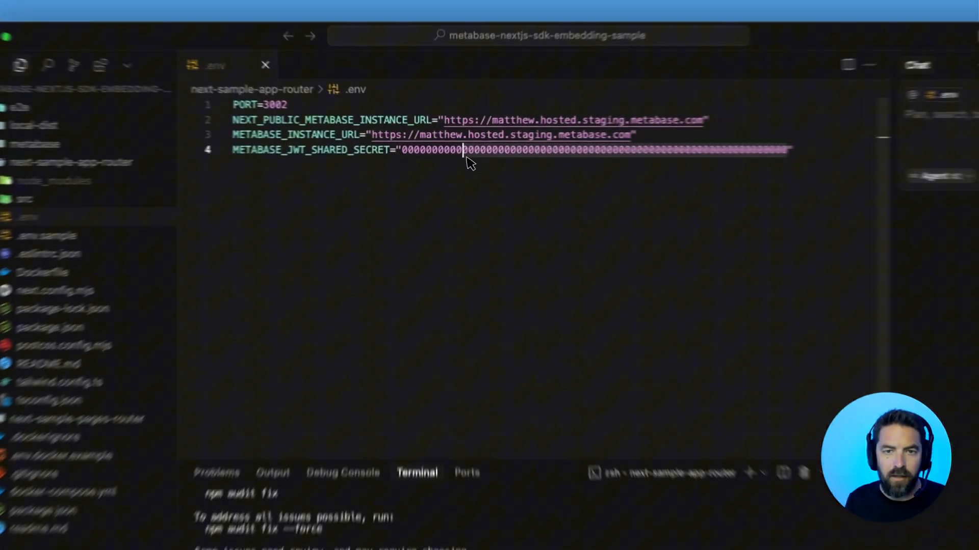
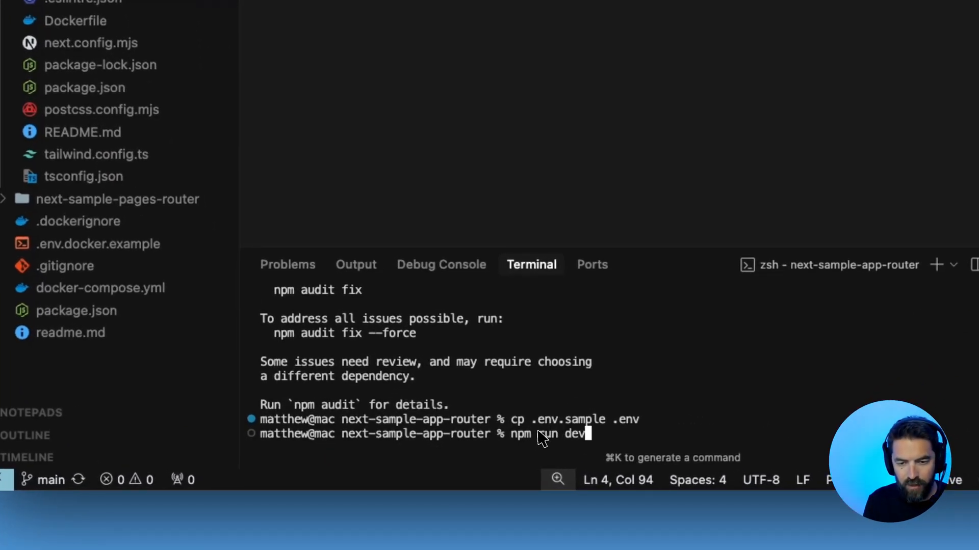
key(Return)
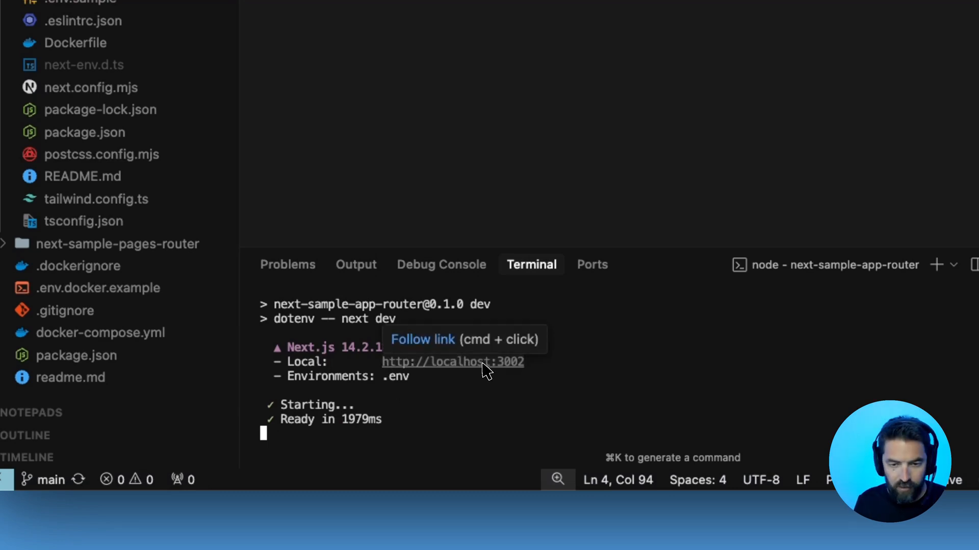
- Open localhost:3002 and view the static question, interactive question, static dashboard and interactive dashboard examples
click(452, 361)
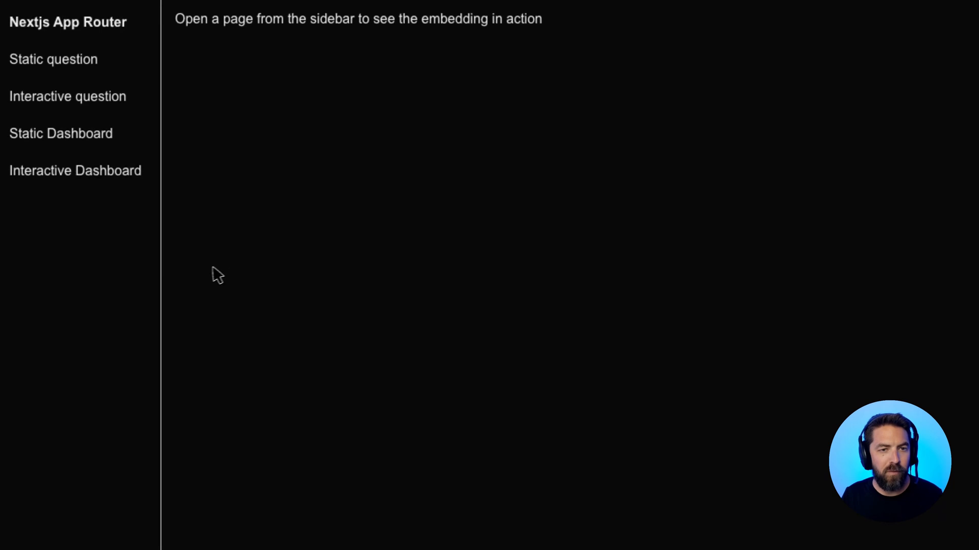
click(53, 59)
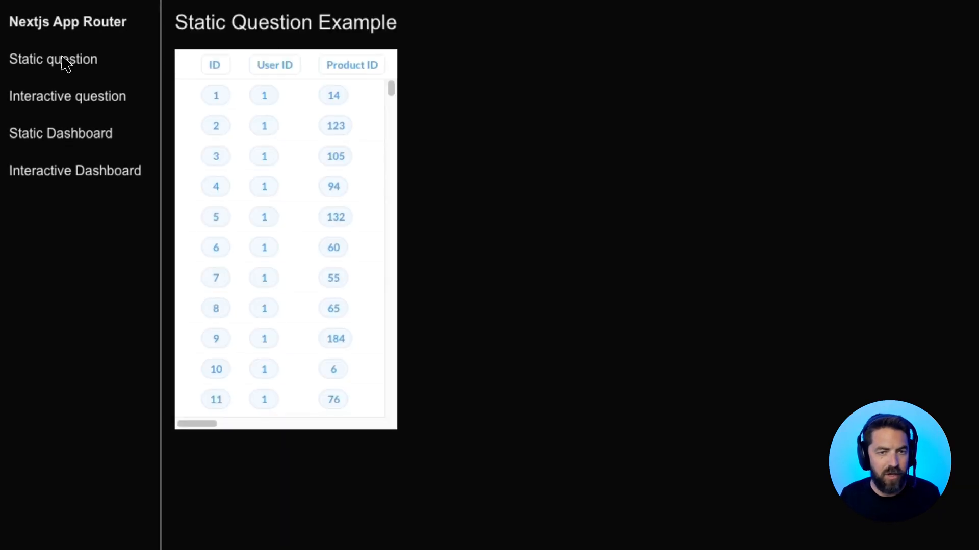
click(67, 96)
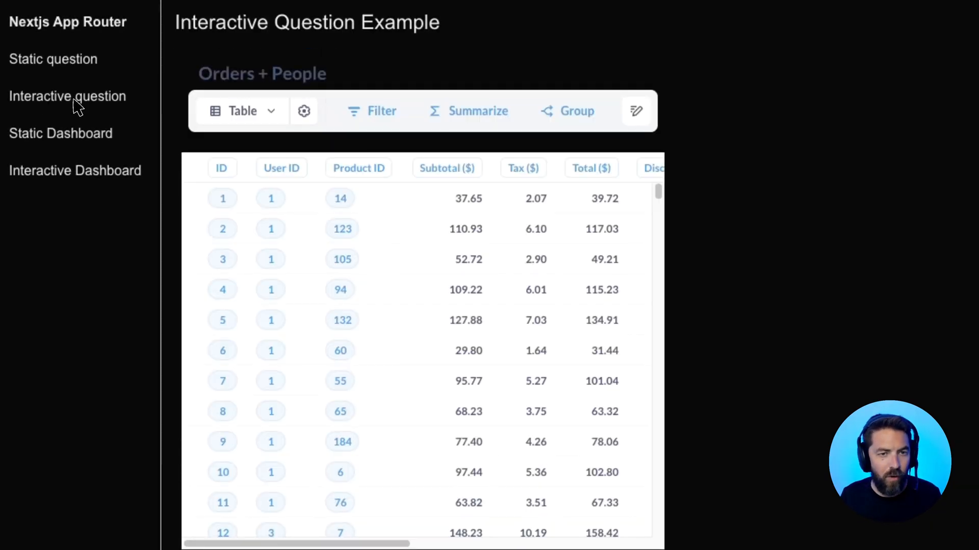
click(61, 133)
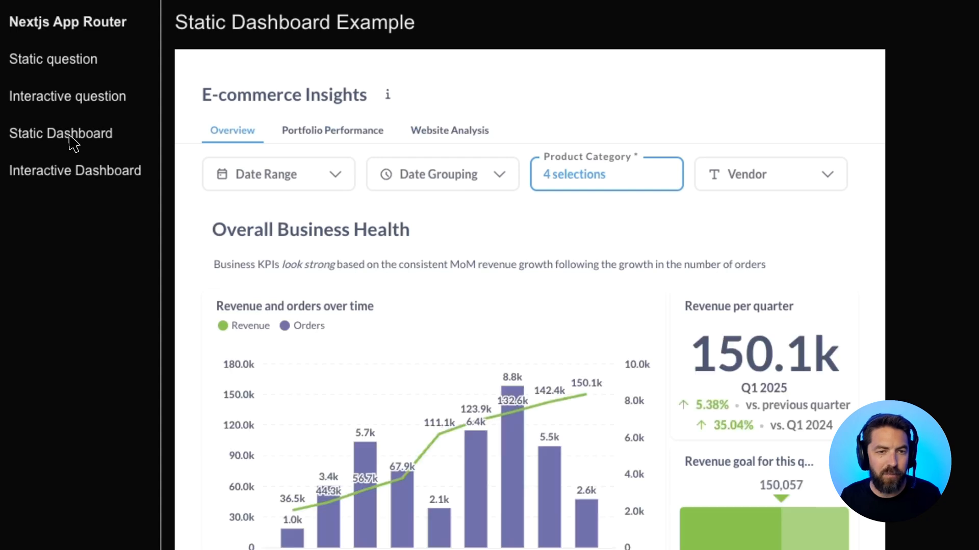
mouse_move(93, 147)
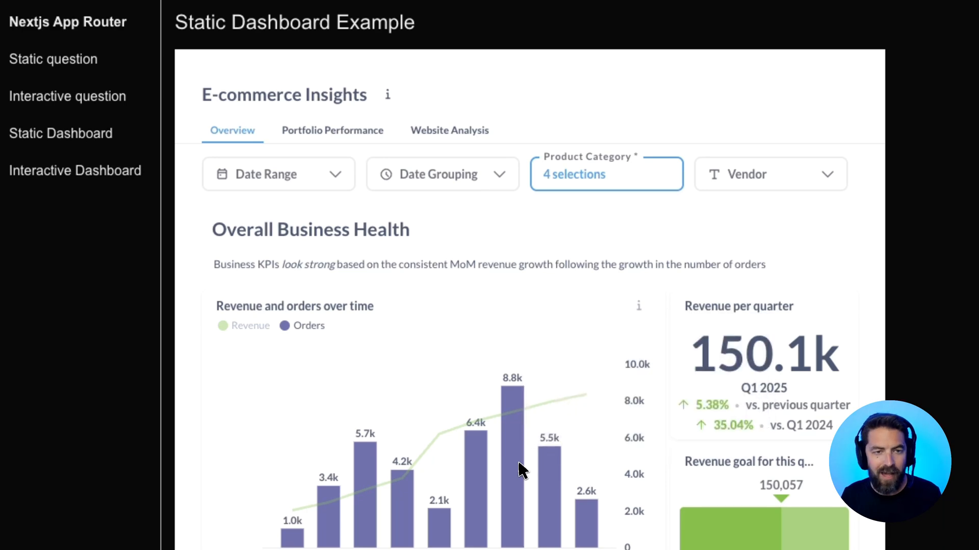
click(75, 170)
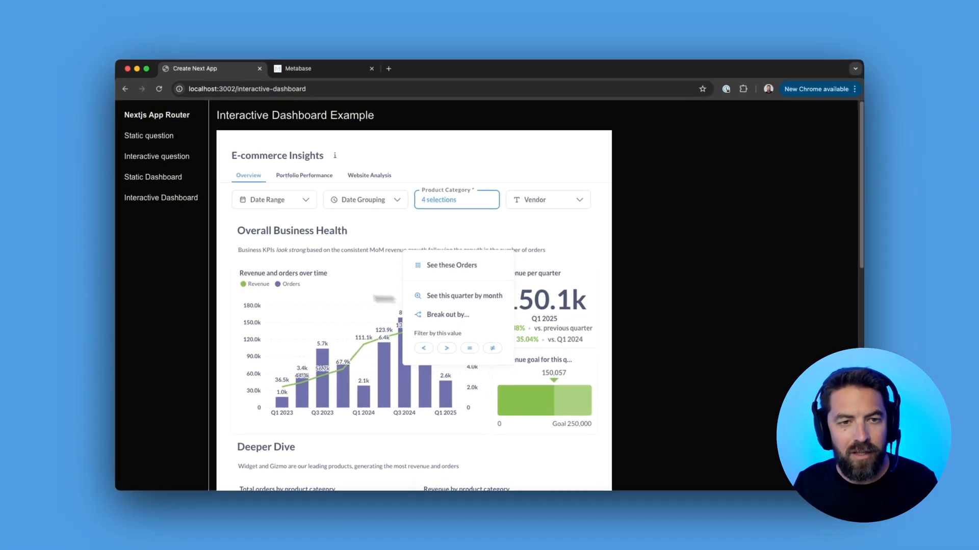
mouse_move(163, 324)
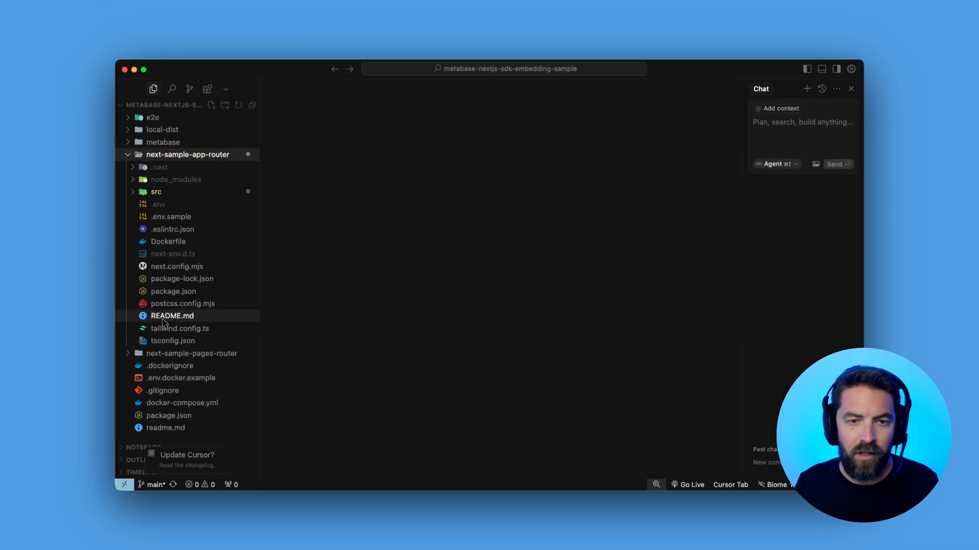
- Review authConfig and MetabaseProvider in src/app/layout.tsx
click(157, 191)
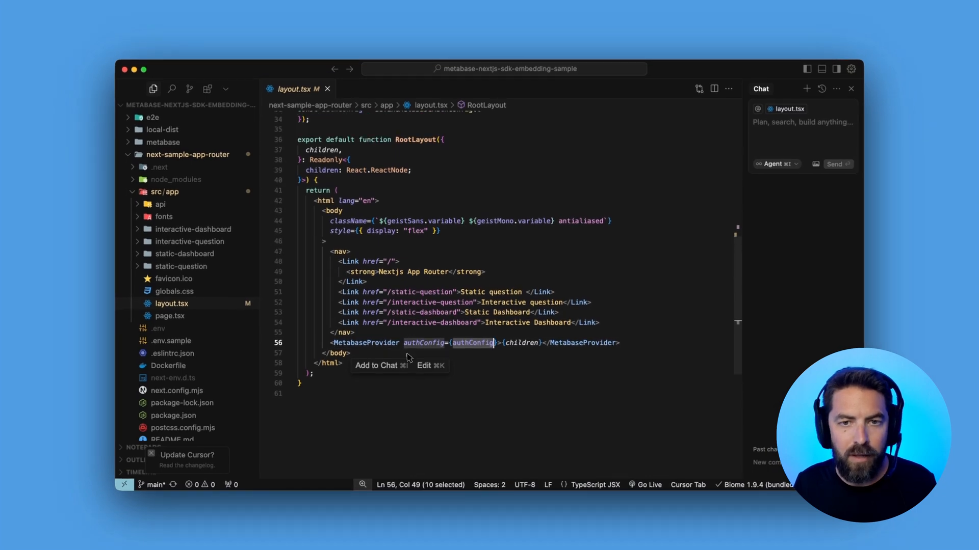
scroll(up, 3)
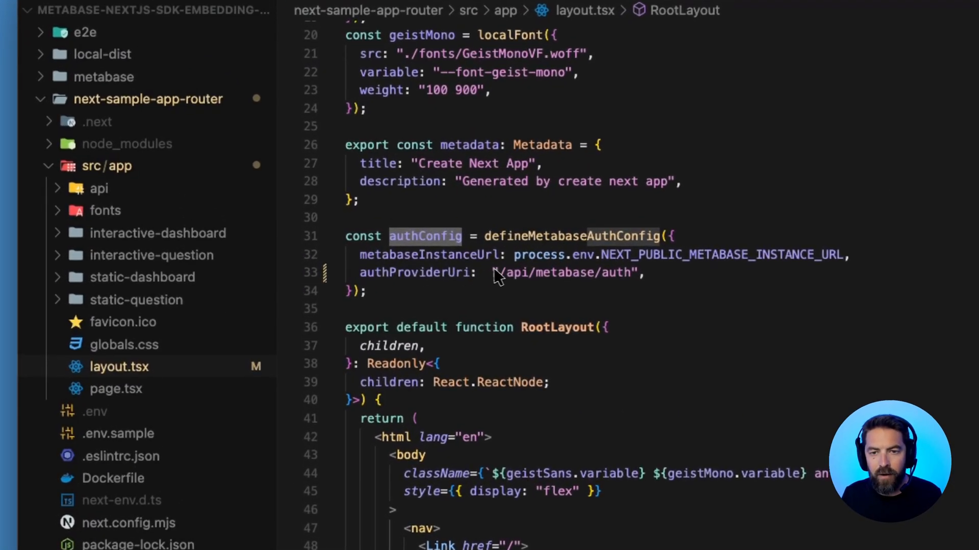
mouse_move(574, 276)
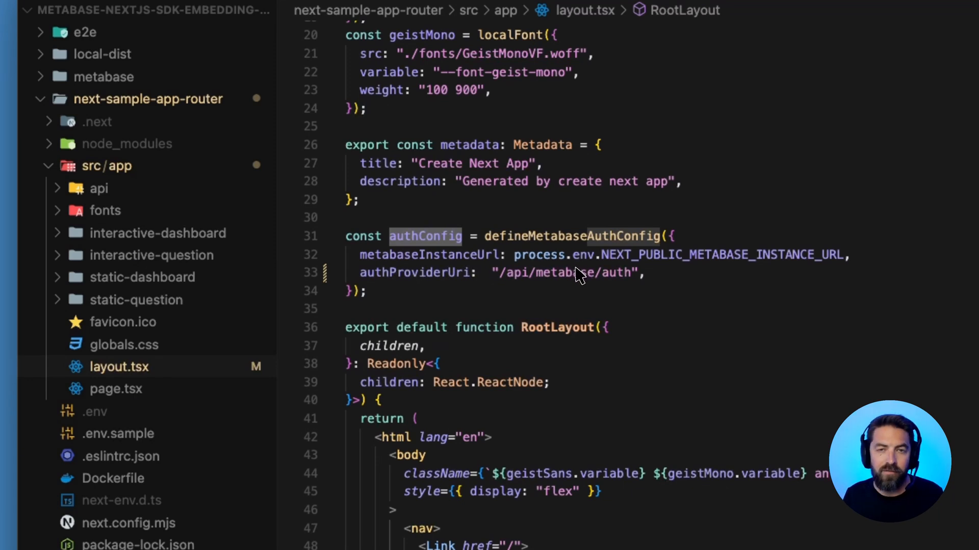
mouse_move(382, 308)
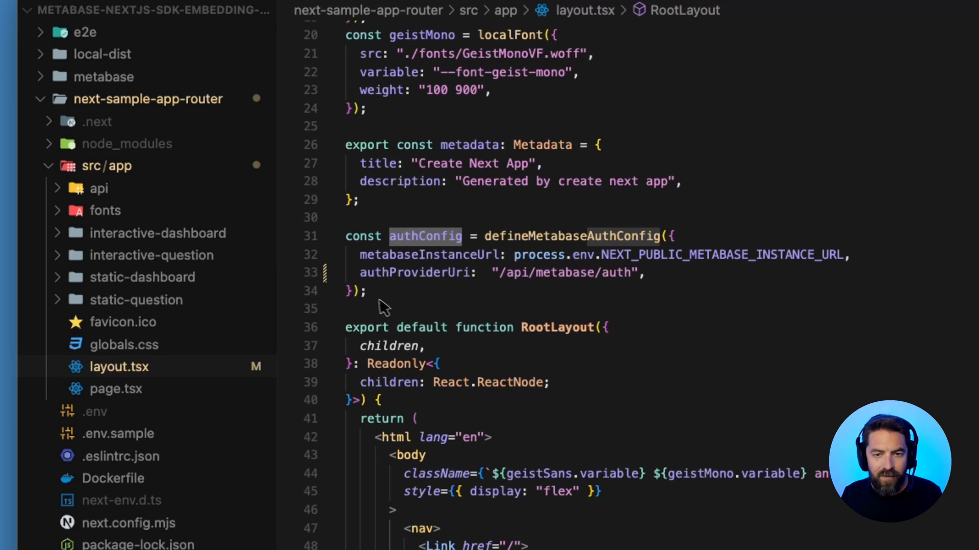
mouse_move(548, 285)
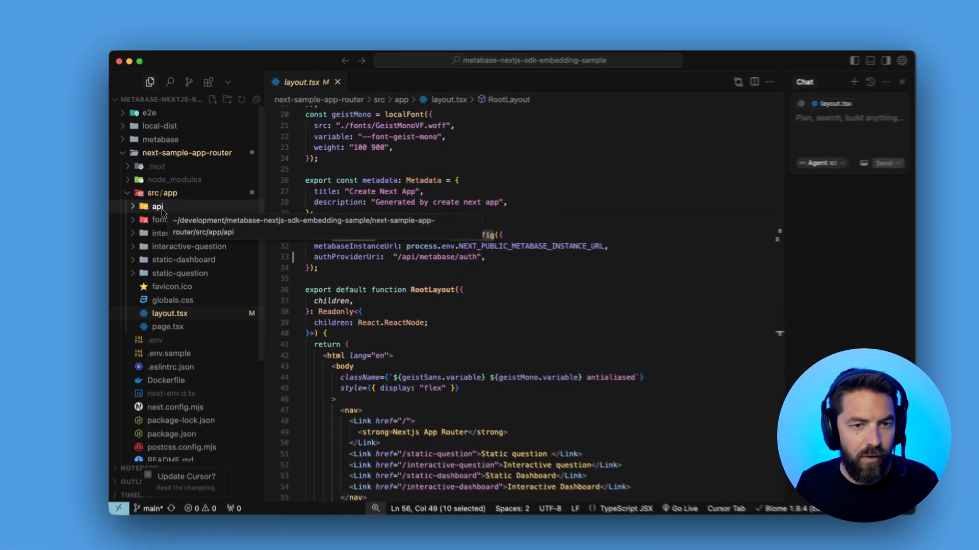
- Review the JWT handler in api/metabase/auth route.ts
click(157, 207)
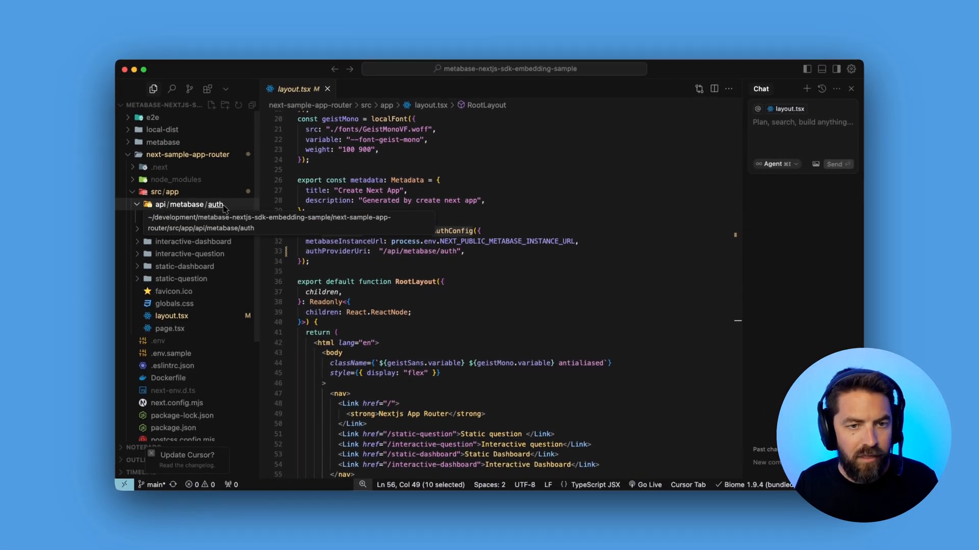
click(173, 217)
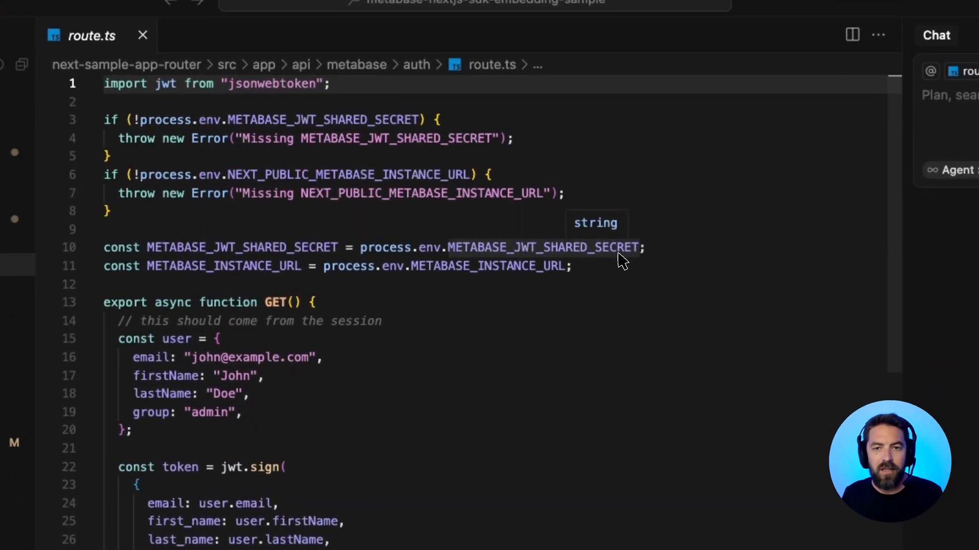
scroll(down, 3)
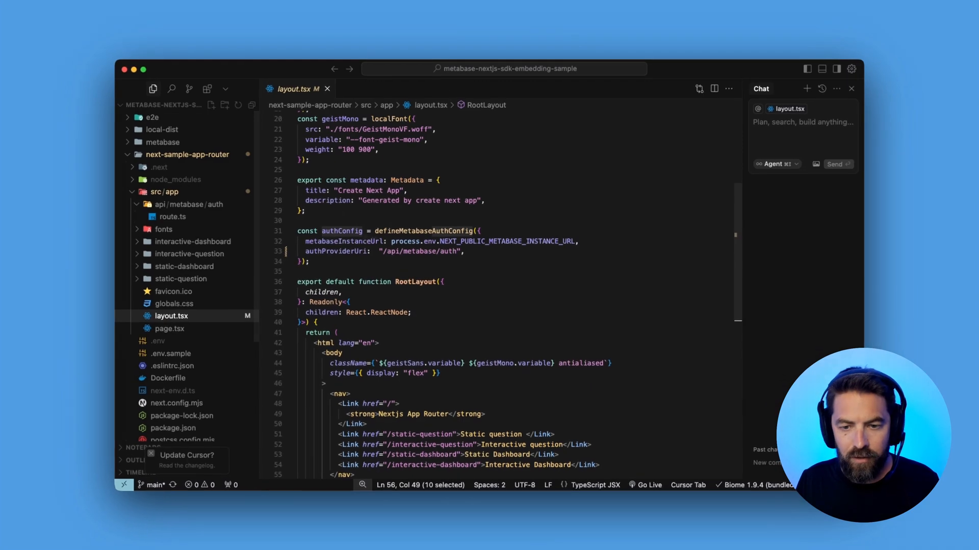
scroll(down, 3)
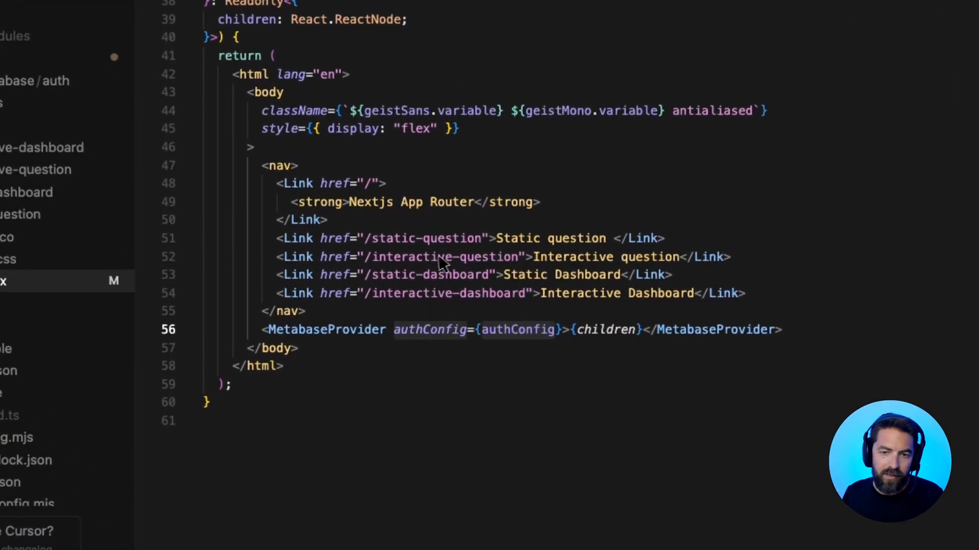
mouse_move(437, 293)
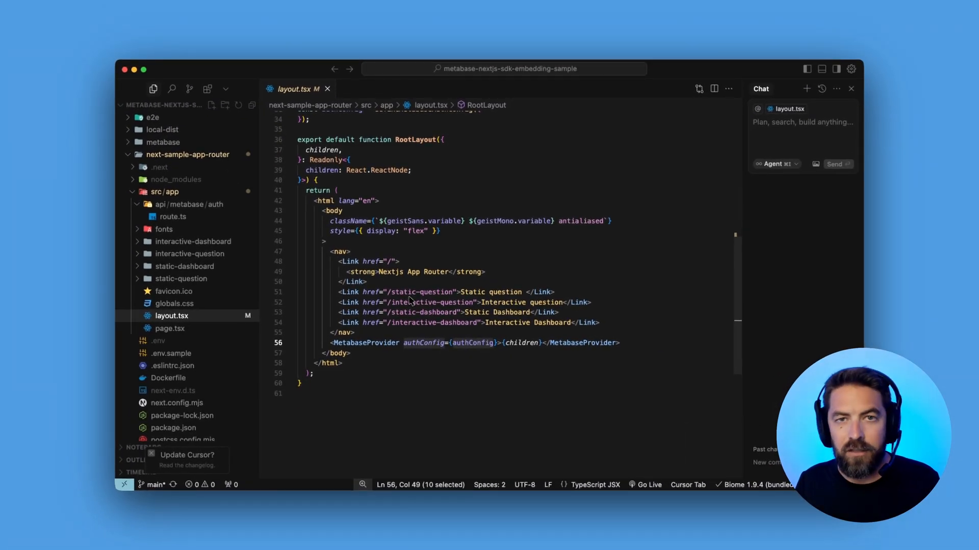
- View static-question/page.tsx rendering StaticQuestion with questionId 1
click(181, 278)
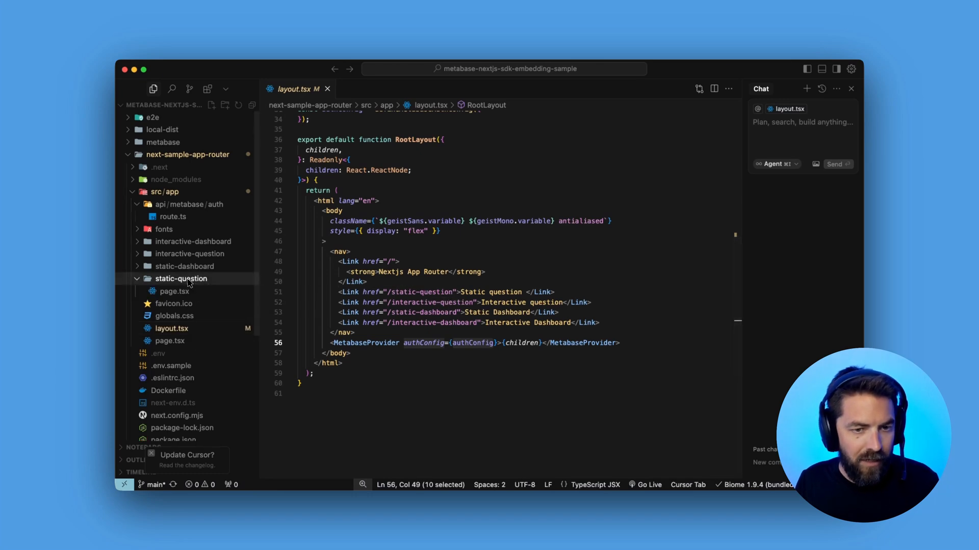
click(174, 292)
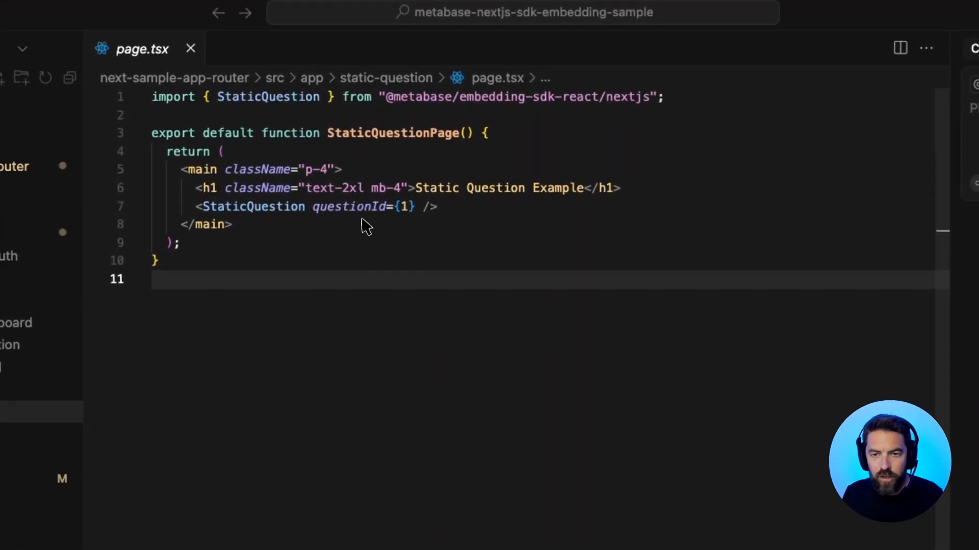
mouse_move(406, 221)
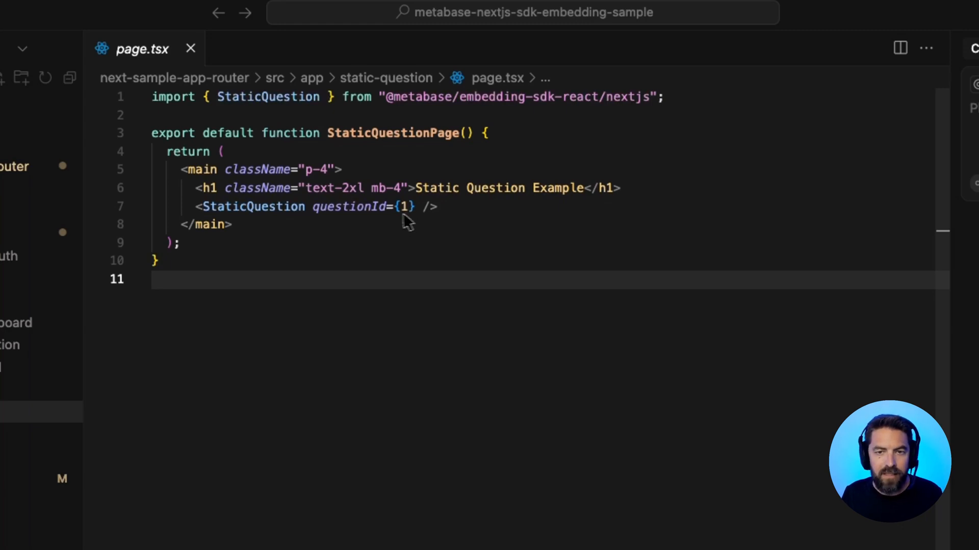
mouse_move(253, 206)
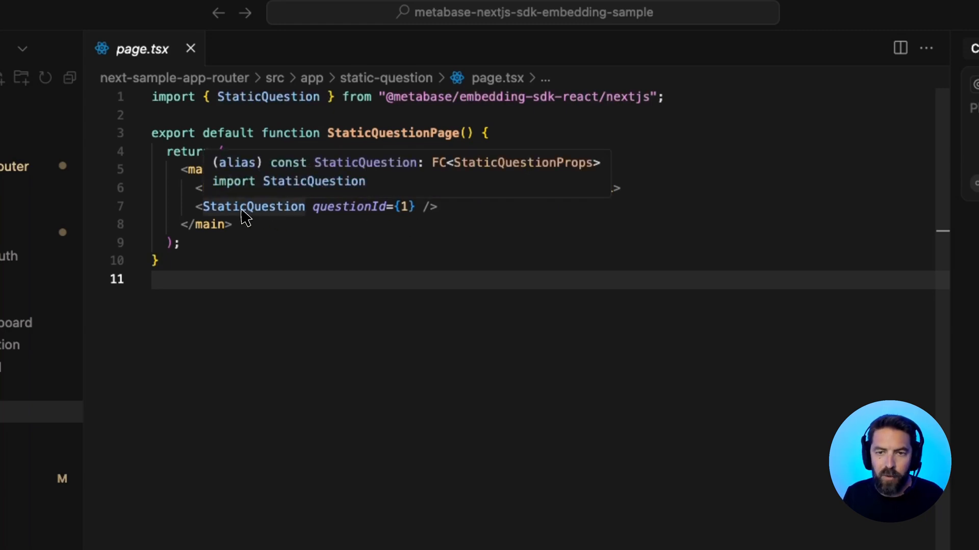
mouse_move(412, 224)
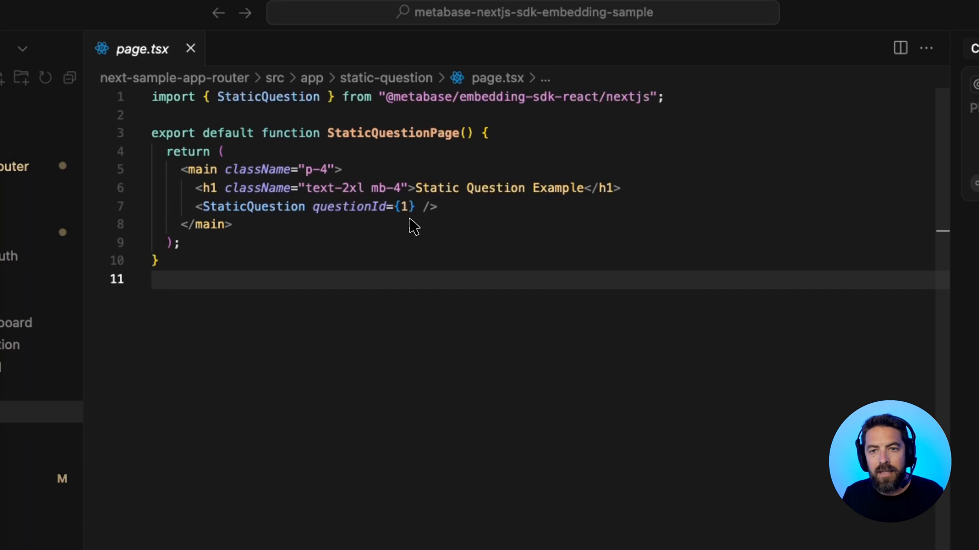
mouse_move(455, 267)
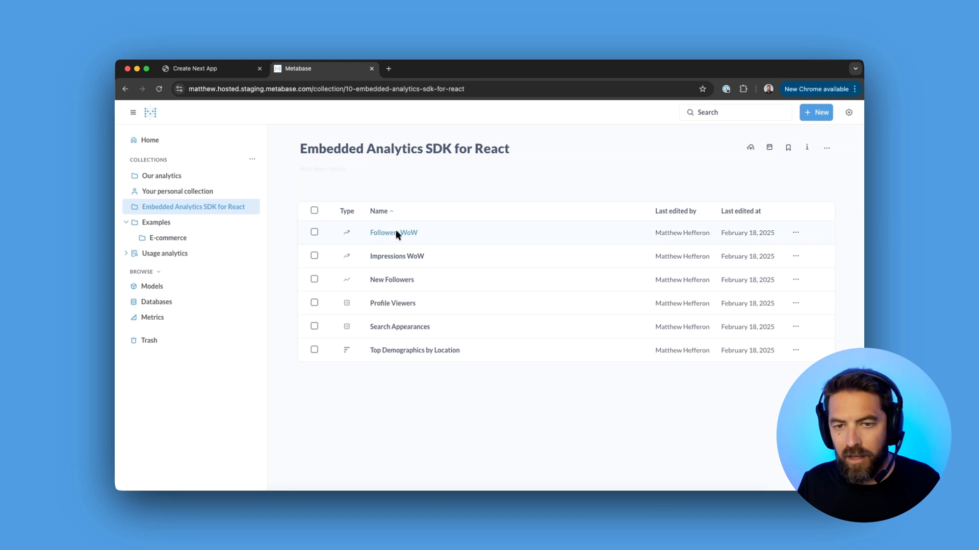
- View the Followers WoW question, showing 24 for Feb 9–15, 2025
click(394, 233)
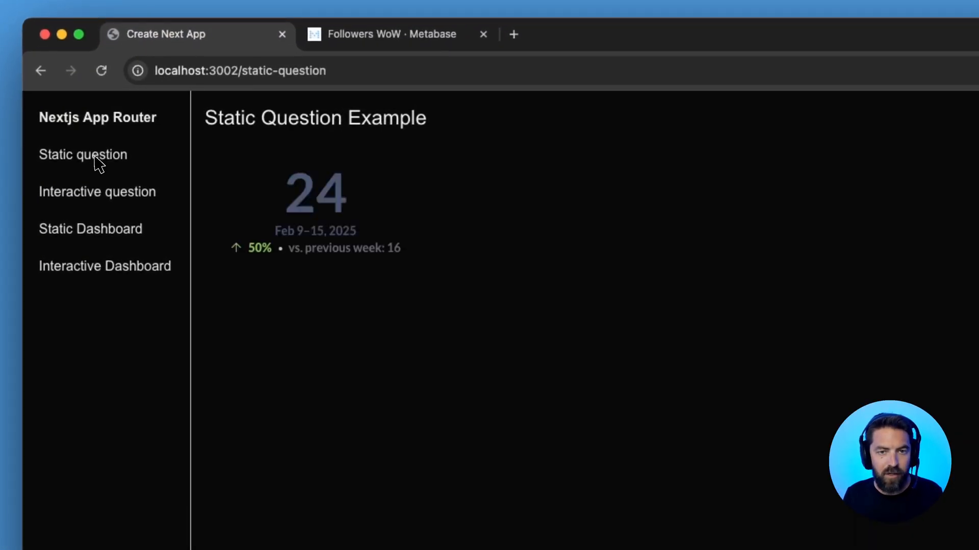
mouse_move(428, 330)
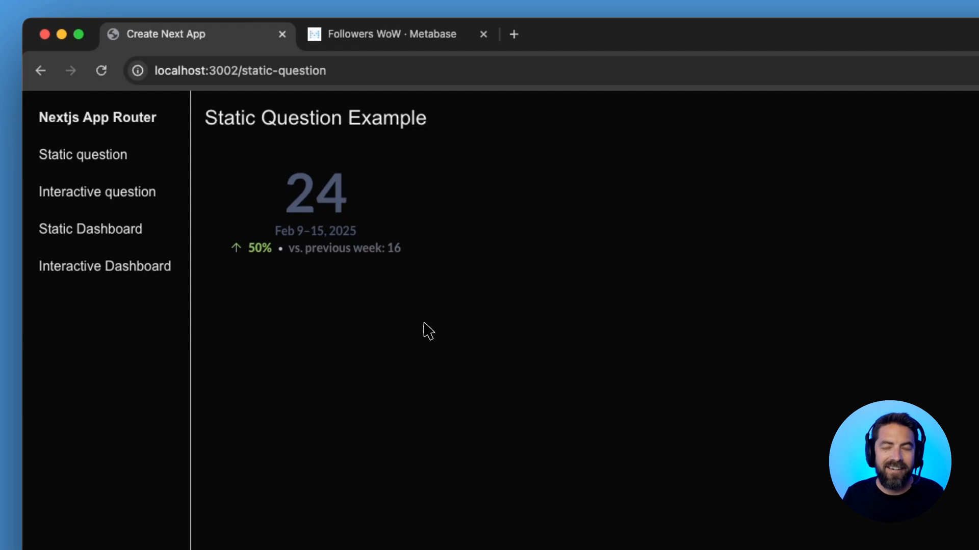